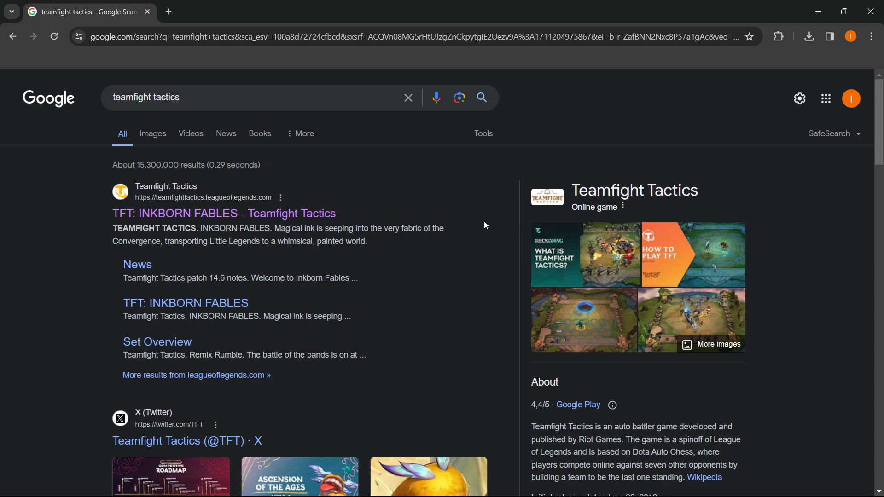
pyautogui.moveTo(478, 215)
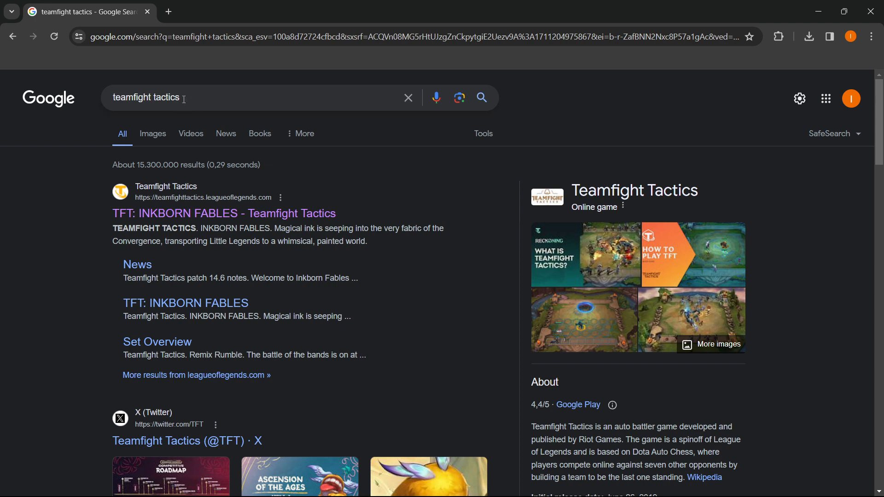
pyautogui.moveTo(127, 218)
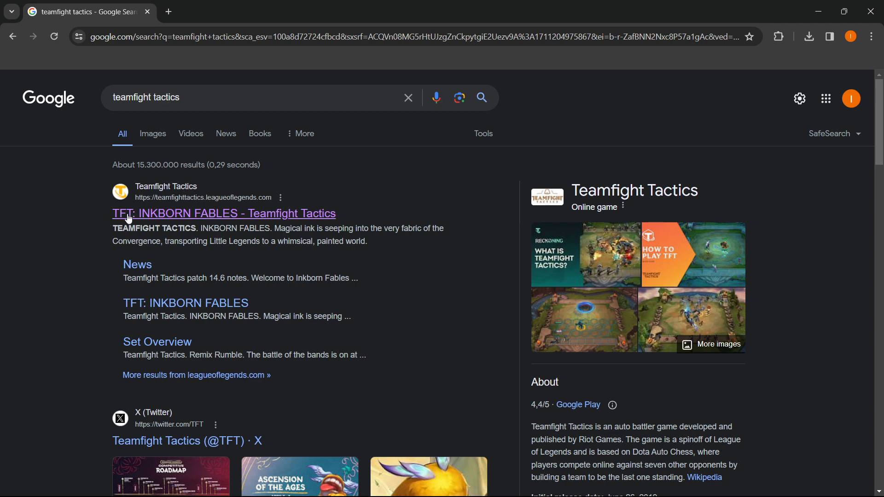
pyautogui.moveTo(167, 219)
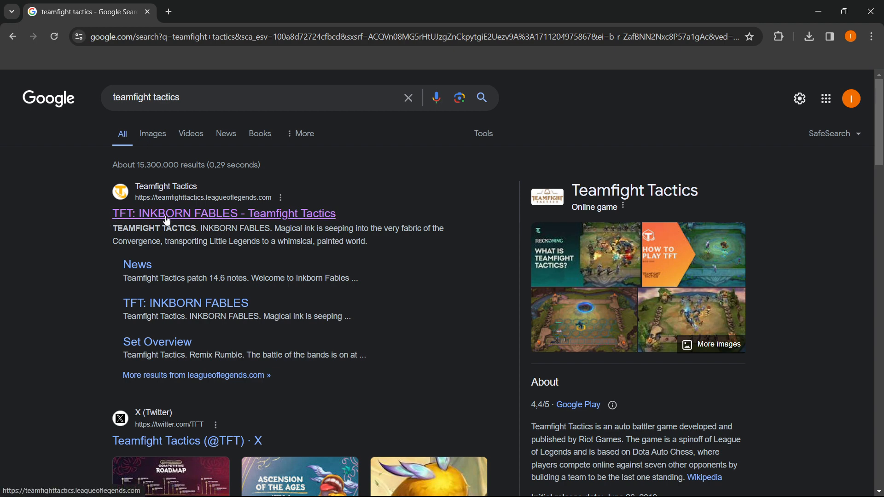
pyautogui.moveTo(274, 217)
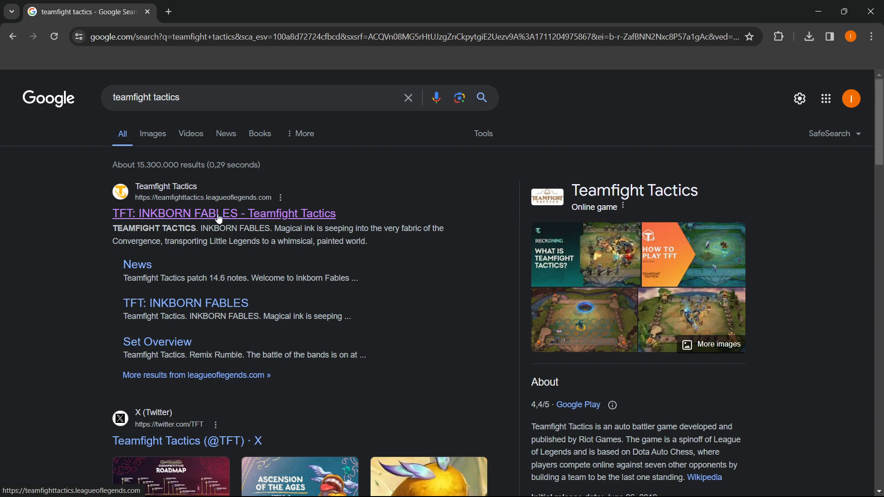
# Open the 'TFT: INKBORN FABLES - Teamfight Tactics' search result
pyautogui.click(220, 213)
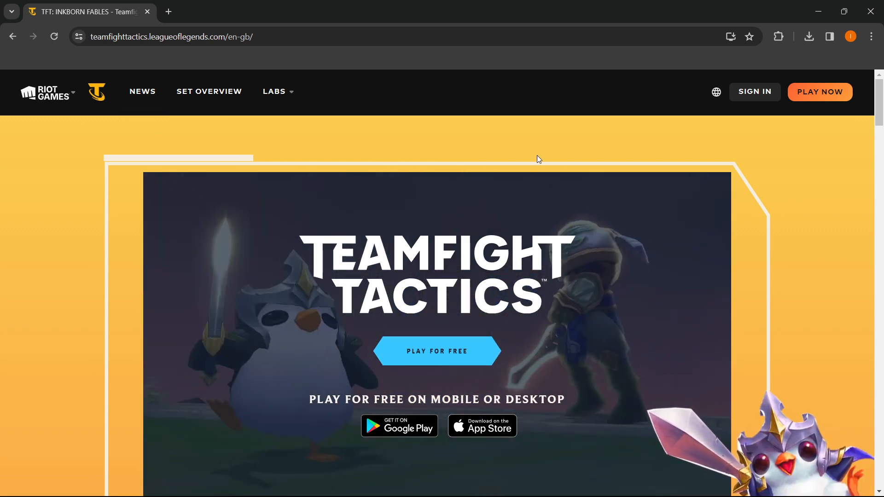
pyautogui.moveTo(595, 177)
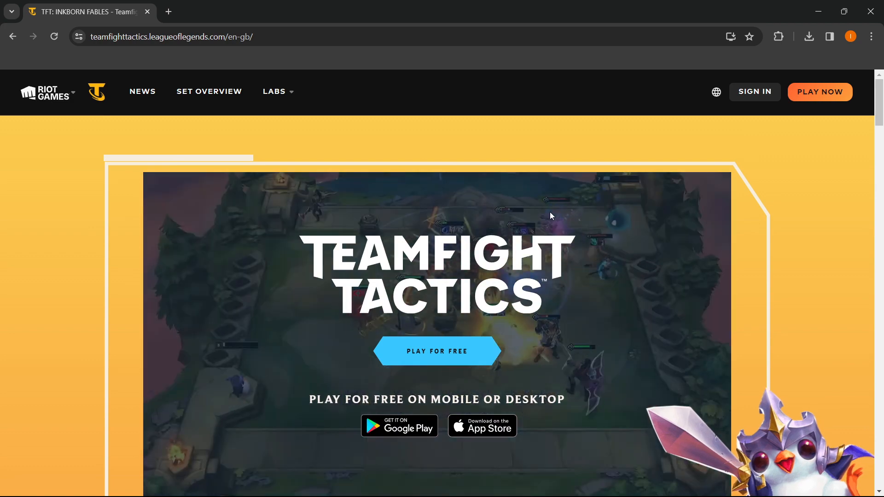
# Choose PLAY NOW in the Teamfight Tactics site header to reach Riot sign-up
pyautogui.scroll(-3)
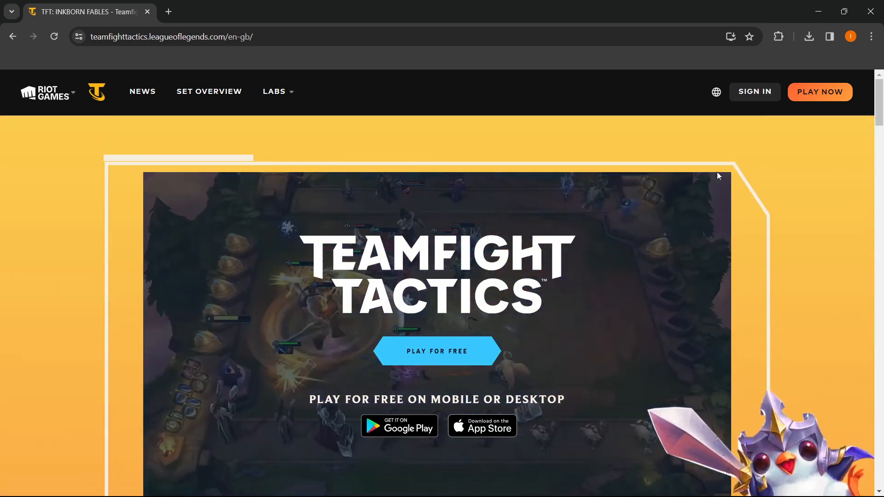
pyautogui.click(820, 92)
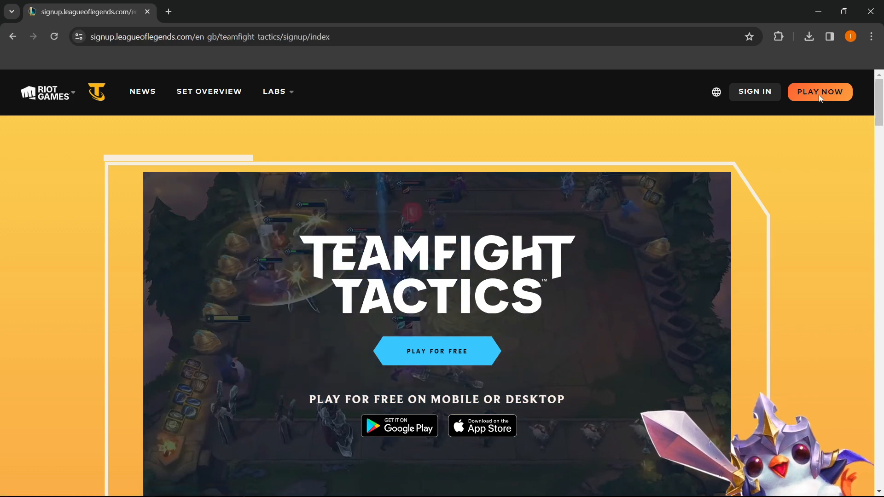
# Skip the email sign-up via 'Already registered? Click to download'
pyautogui.click(820, 91)
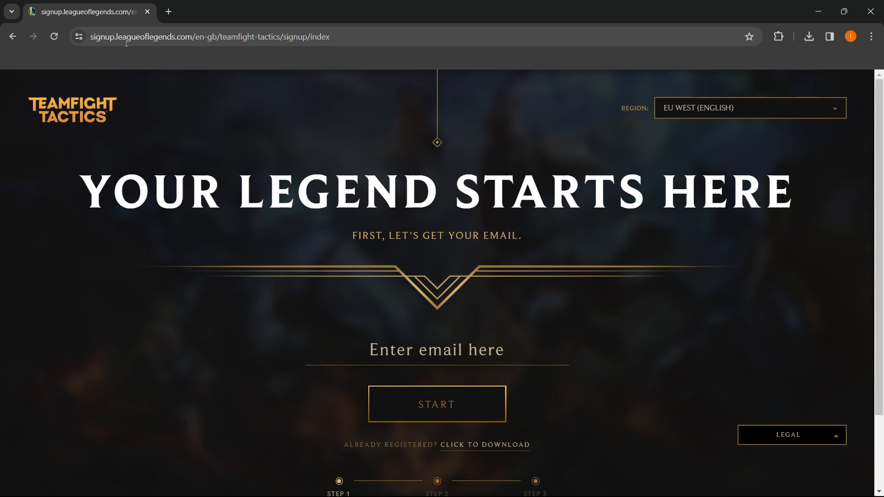
pyautogui.scroll(-3)
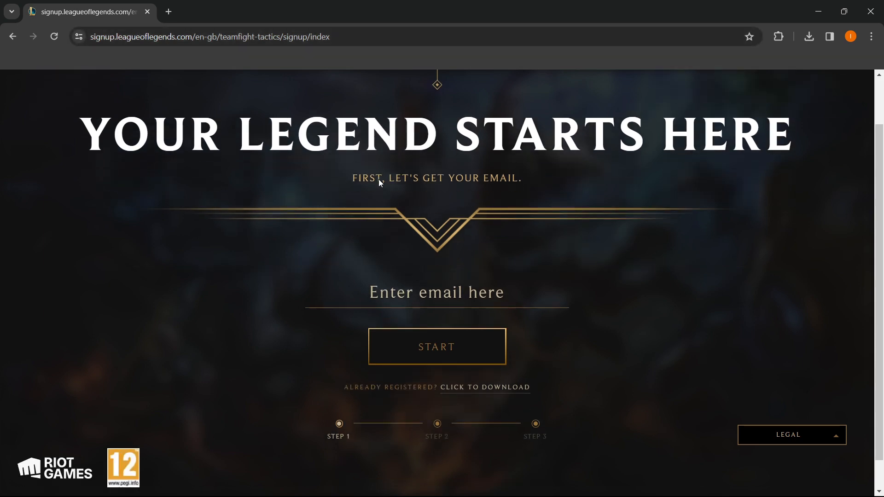
pyautogui.moveTo(343, 178)
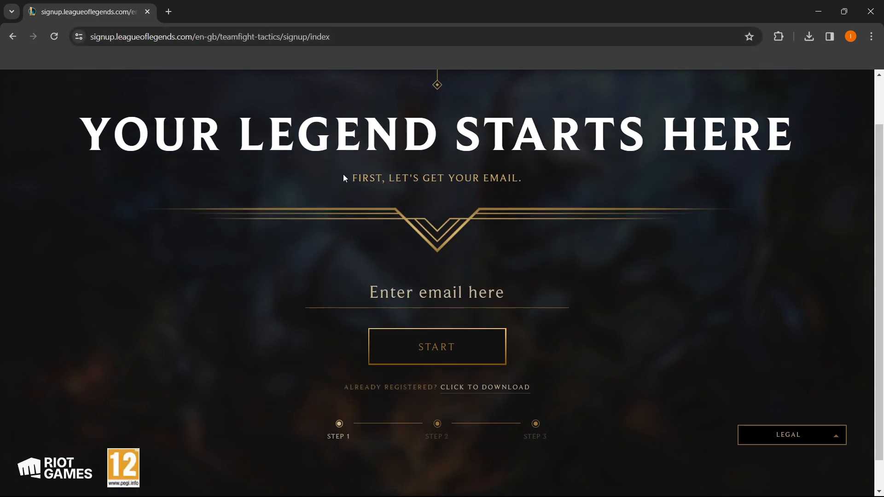
pyautogui.scroll(-3)
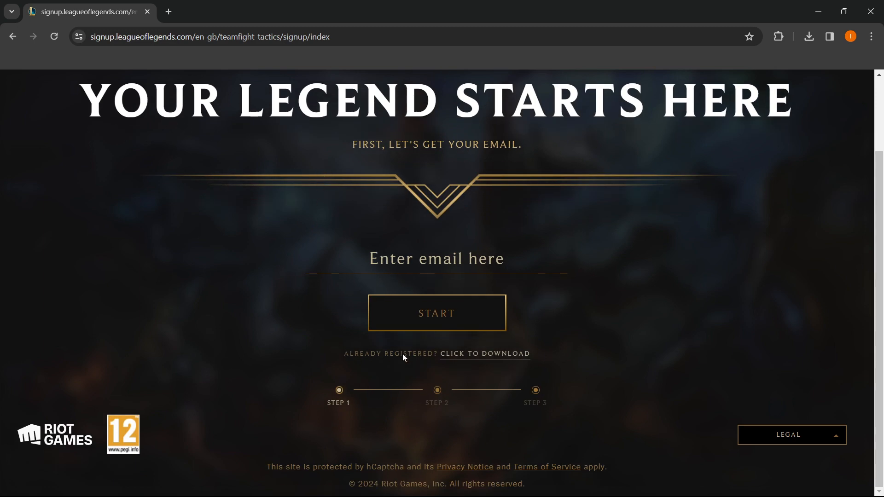
pyautogui.moveTo(480, 358)
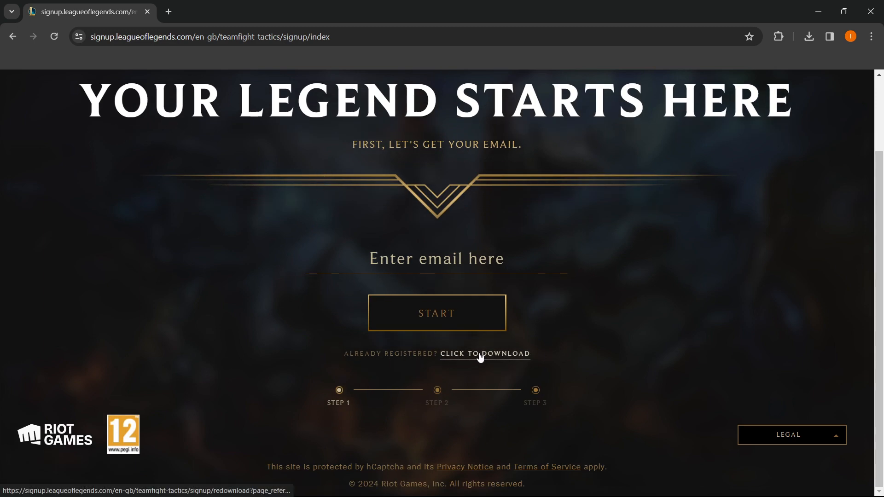
pyautogui.click(485, 354)
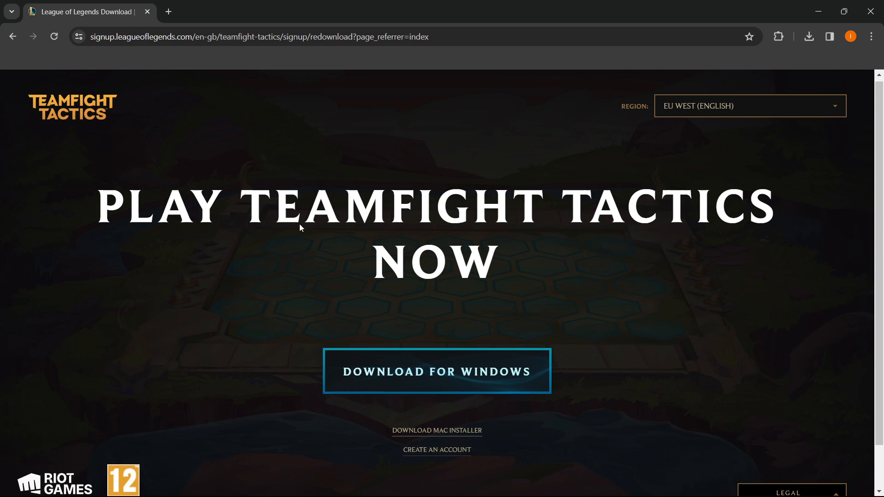
# Start the Teamfight Tactics DOWNLOAD FOR WINDOWS installer download
pyautogui.scroll(-3)
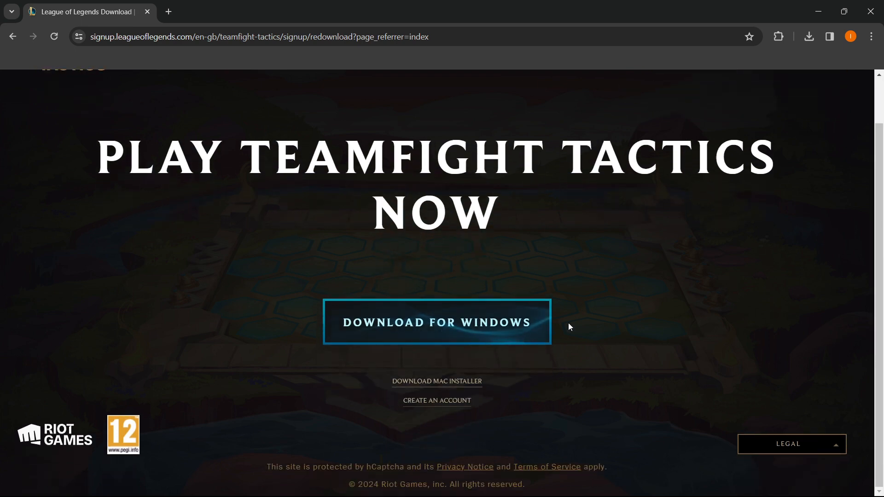
pyautogui.click(414, 329)
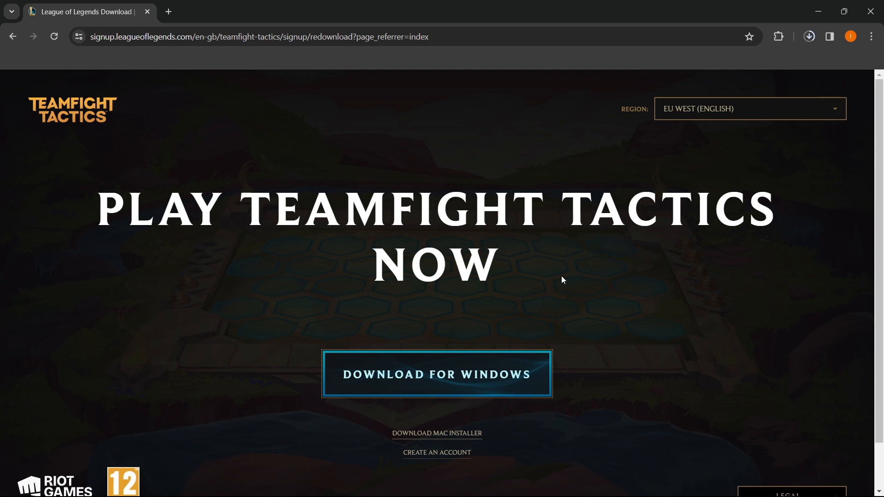
pyautogui.moveTo(433, 319)
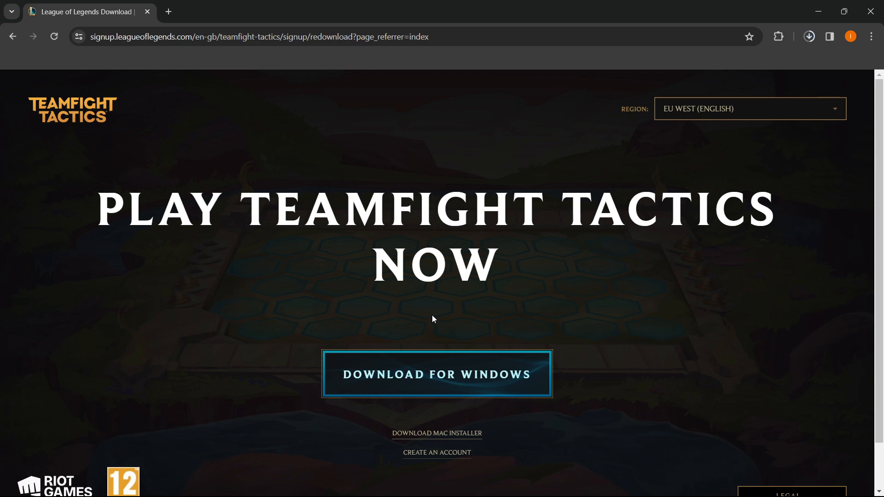
pyautogui.moveTo(524, 239)
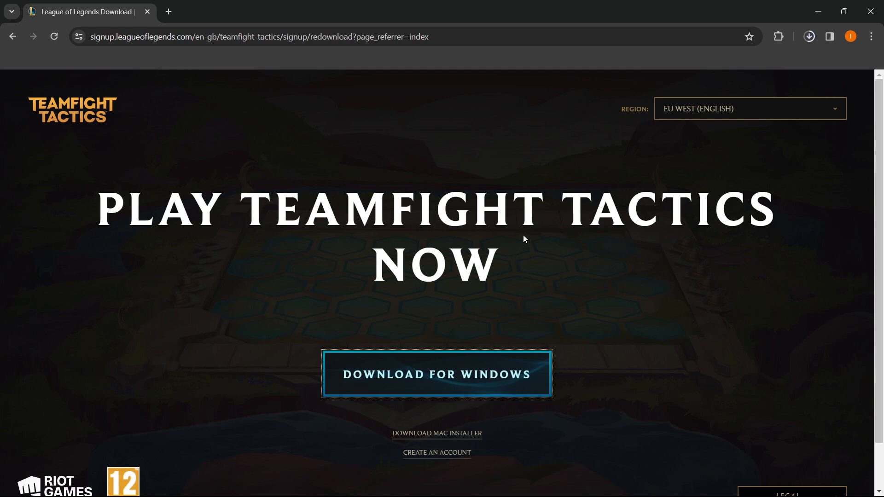